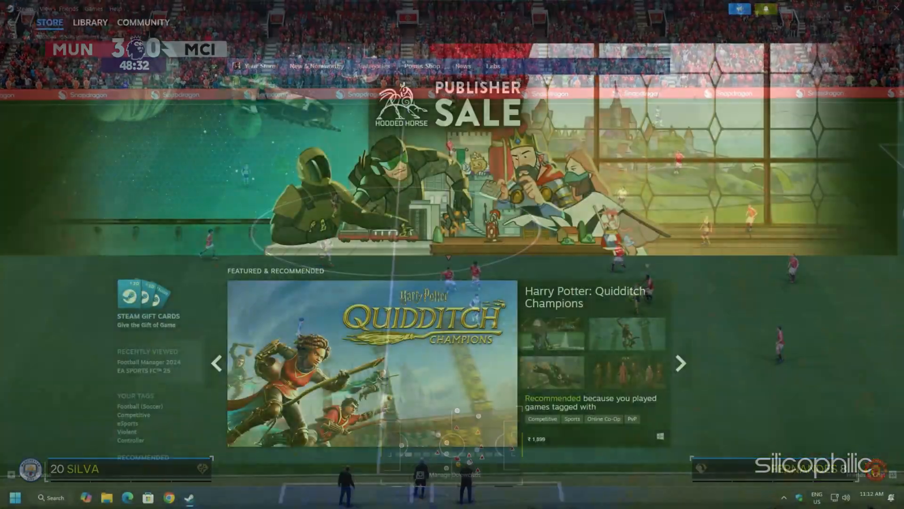
- Show the Steam library and bring up the Add a Game options
left_click(90, 22)
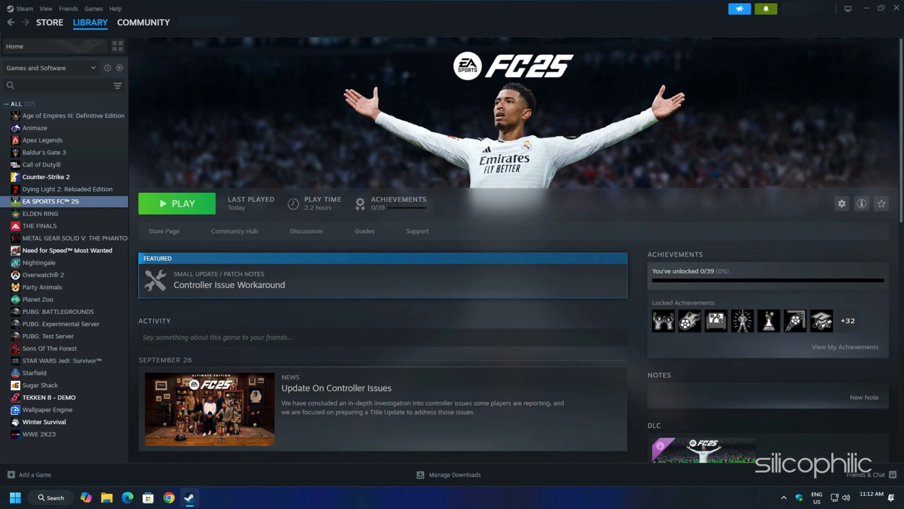
left_click(34, 474)
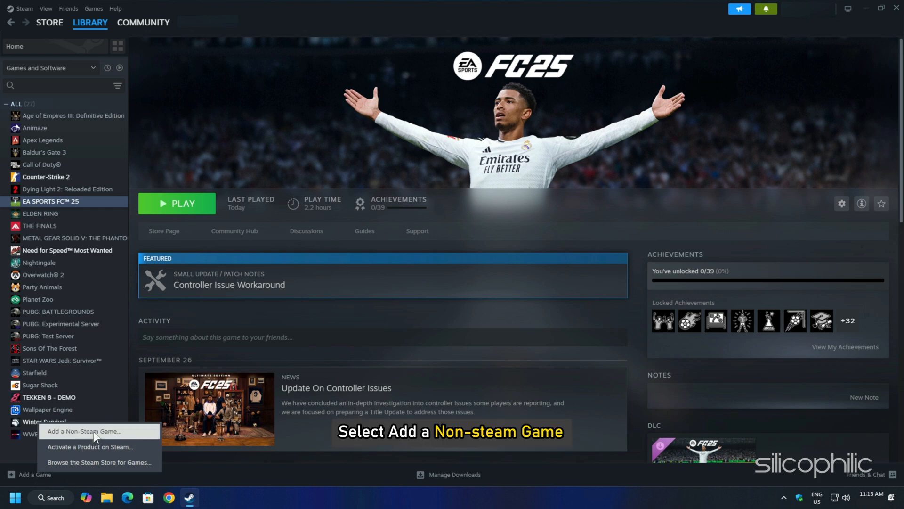
- Add FC25 to the library as a non-Steam game via Add Selected Programs
left_click(83, 430)
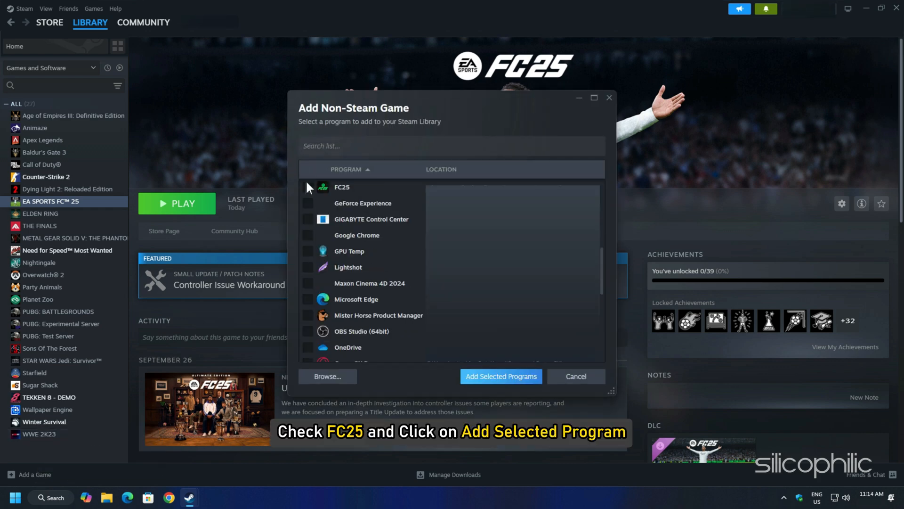
left_click(309, 187)
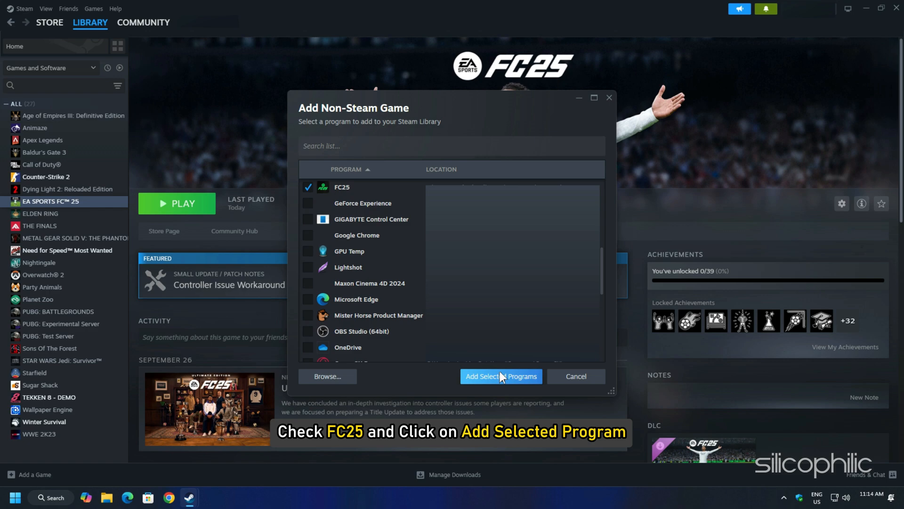
left_click(500, 376)
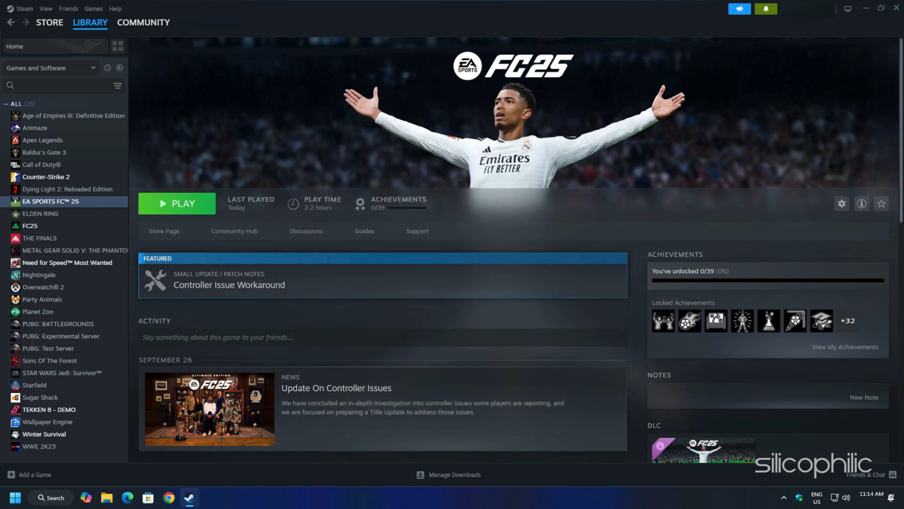
left_click(24, 9)
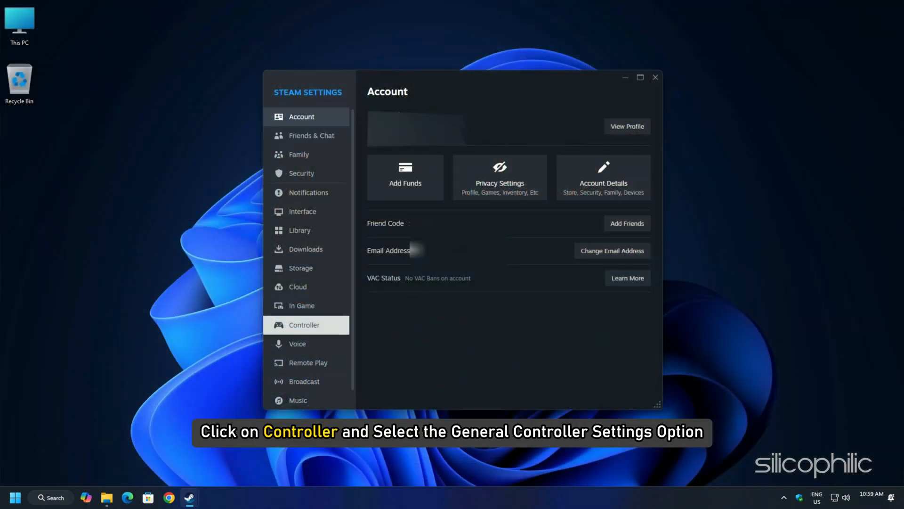
- View the Controller settings page with the PlayStation 4 controller options
left_click(304, 325)
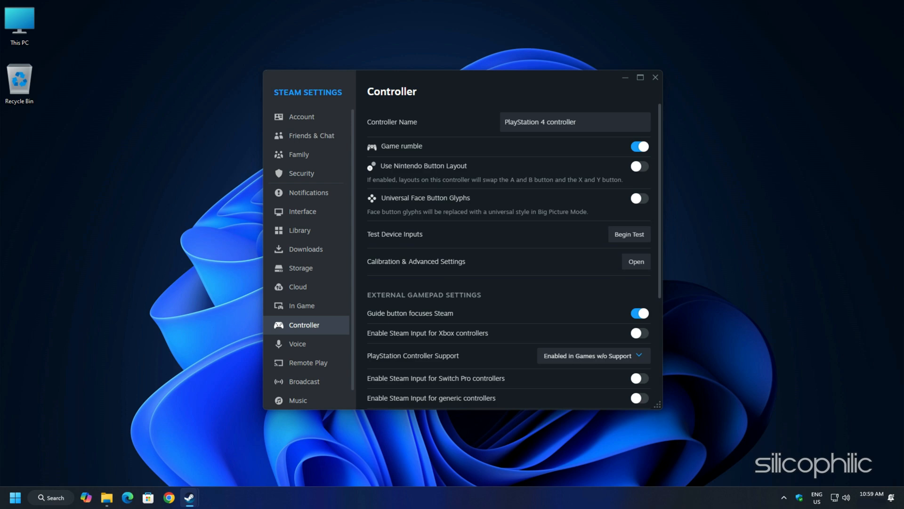
left_click(635, 261)
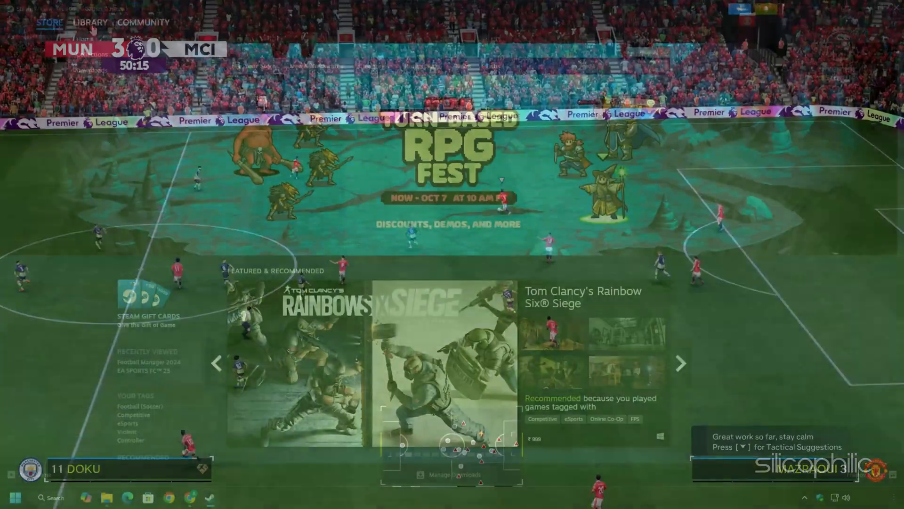
- Browse EA SPORTS FC 25's local files from its Manage menu in the library
left_click(90, 22)
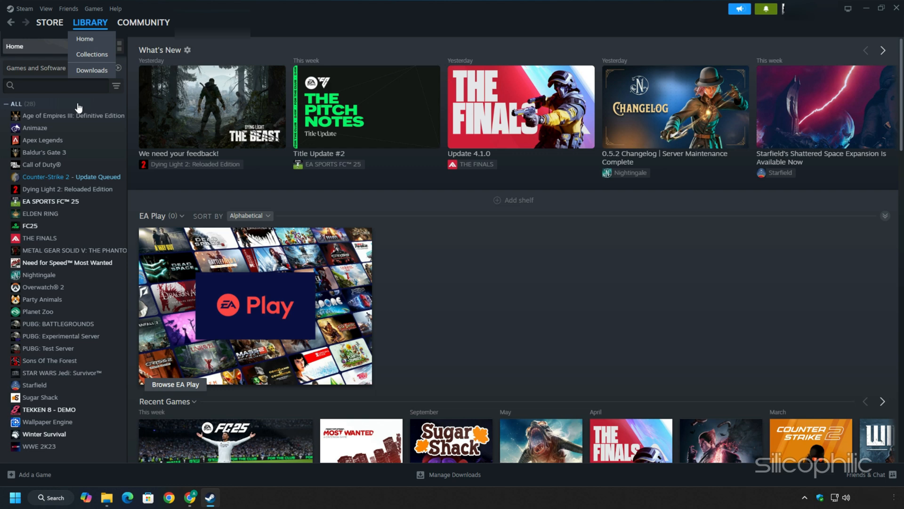
right_click(40, 201)
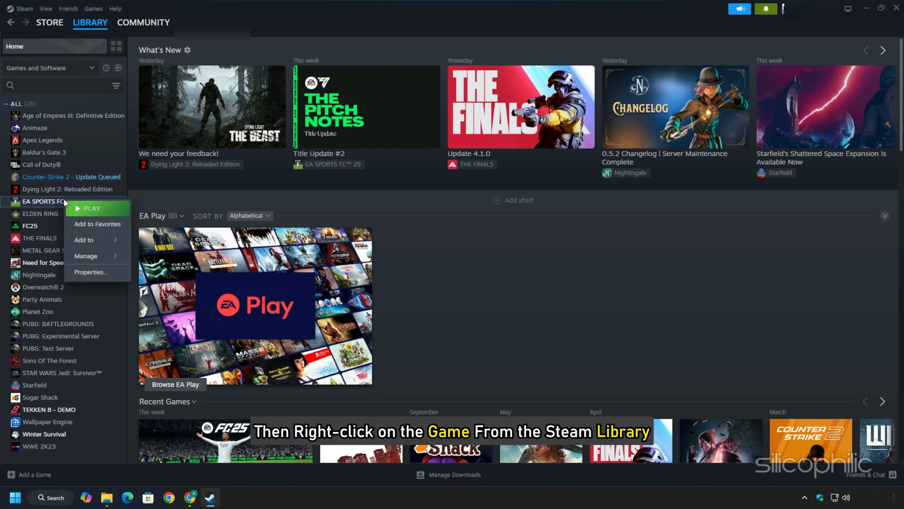
left_click(85, 255)
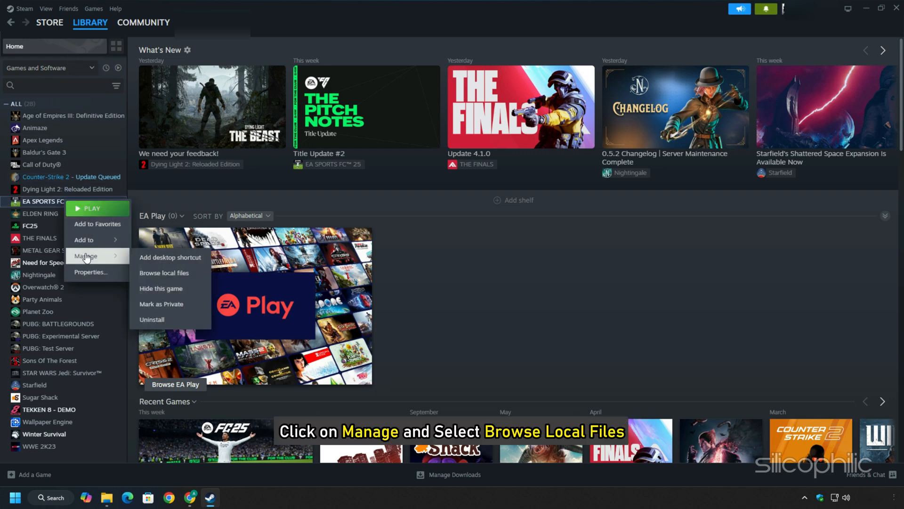
left_click(163, 272)
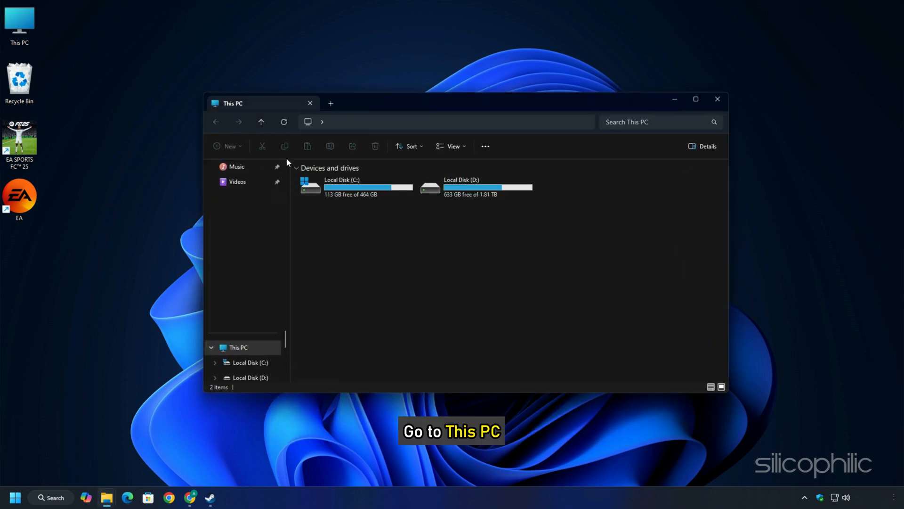
- Navigate Local Disk (C:) > Users > the user profile folder and select AppData
double_click(310, 186)
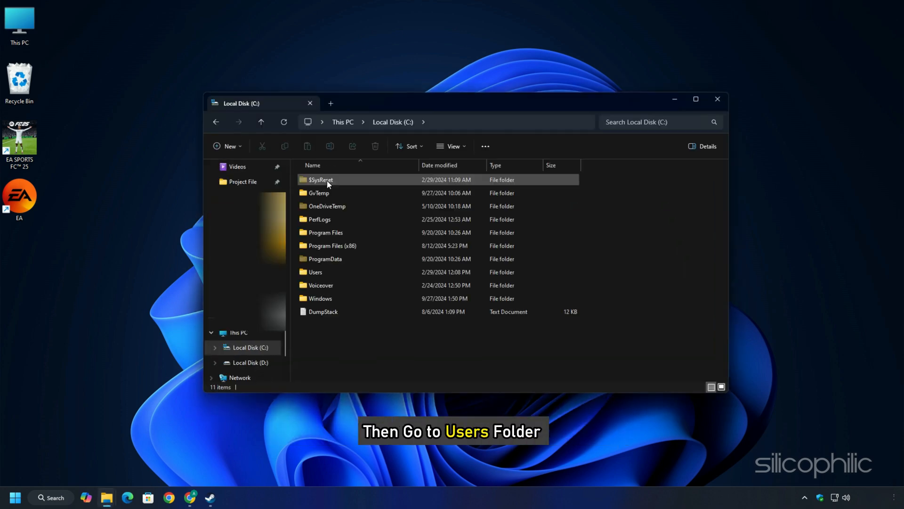
double_click(314, 271)
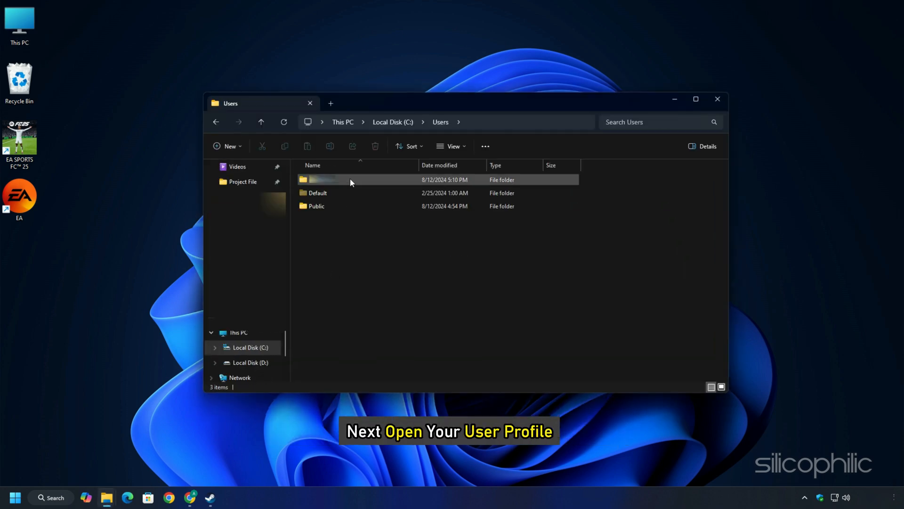
double_click(324, 179)
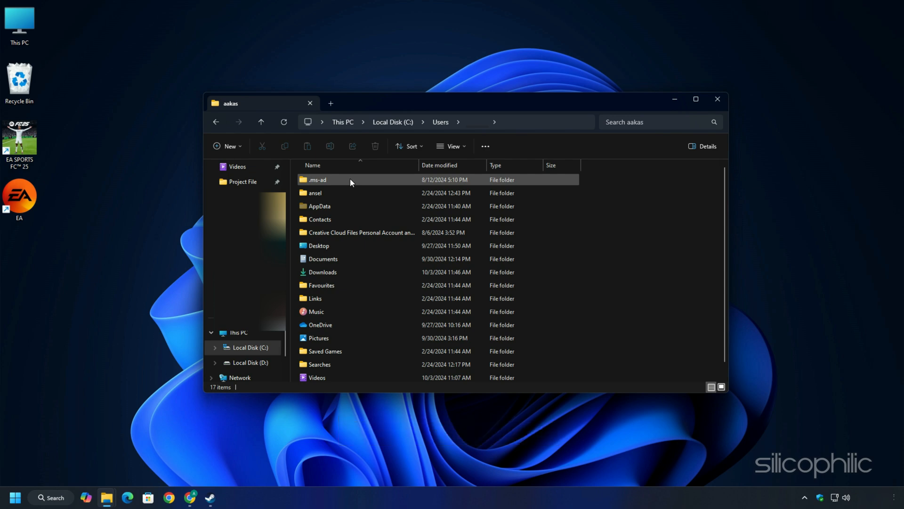
left_click(320, 206)
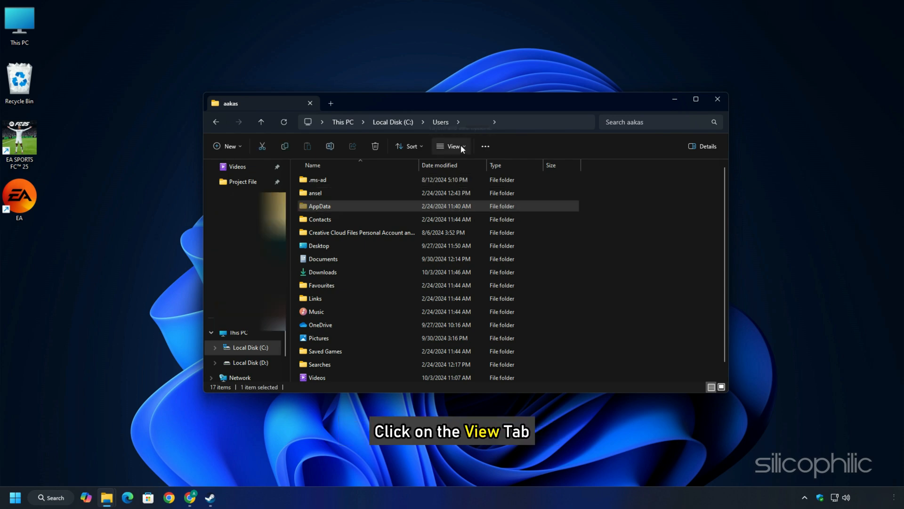
- Show hidden items, reach AppData\Local\EA SPORTS FC 25, and select the fcsetup file
left_click(452, 146)
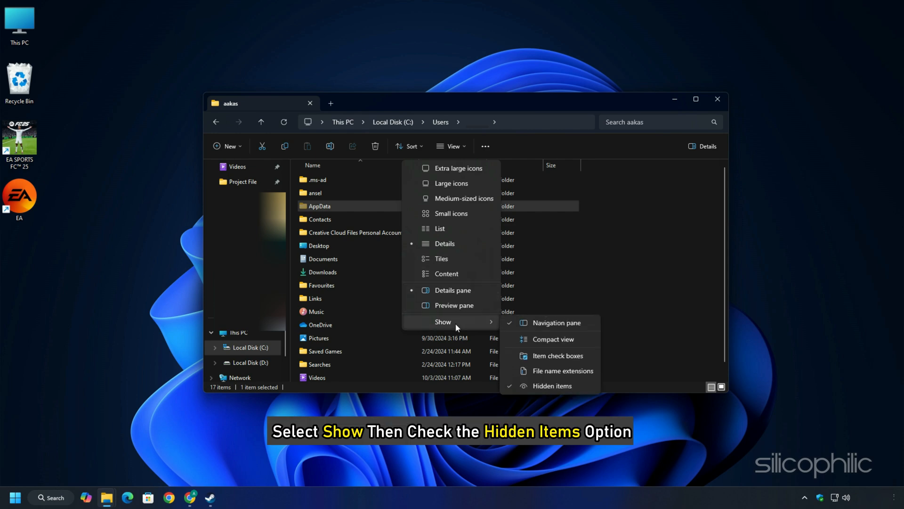
left_click(552, 385)
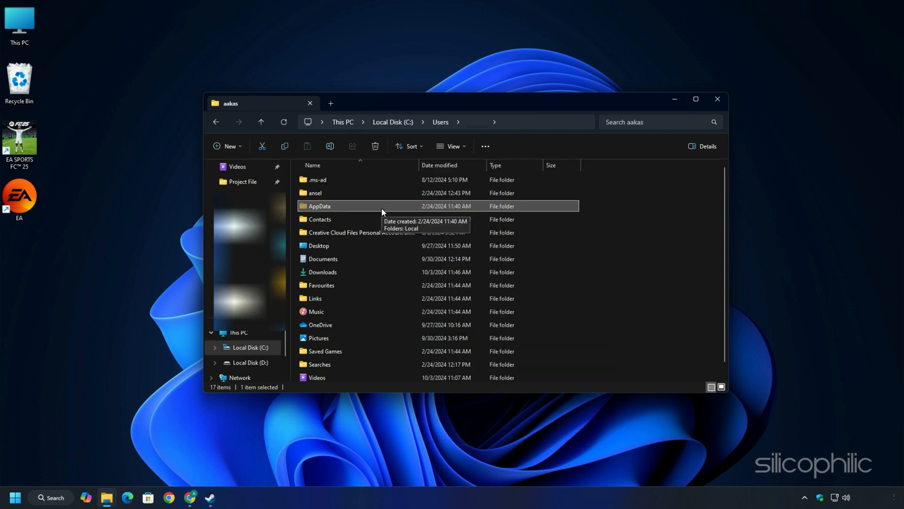
double_click(319, 206)
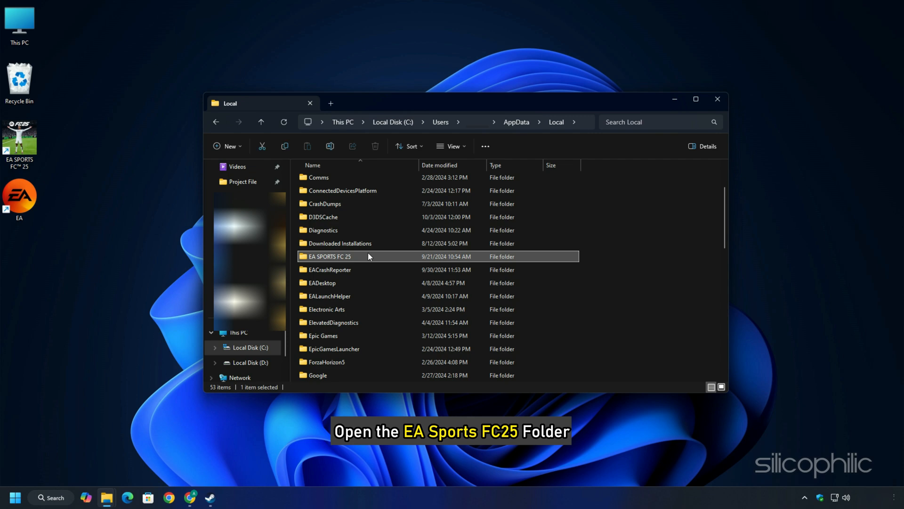
double_click(330, 256)
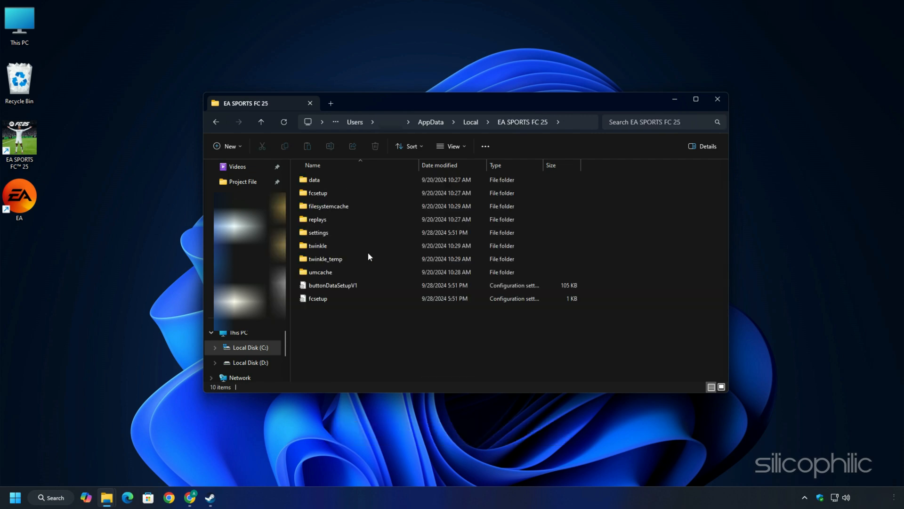
left_click(317, 232)
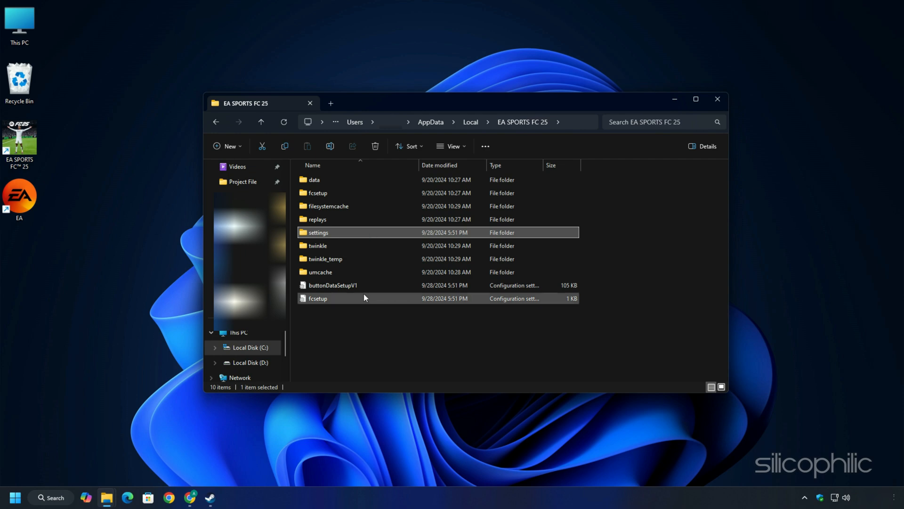
left_click(318, 299)
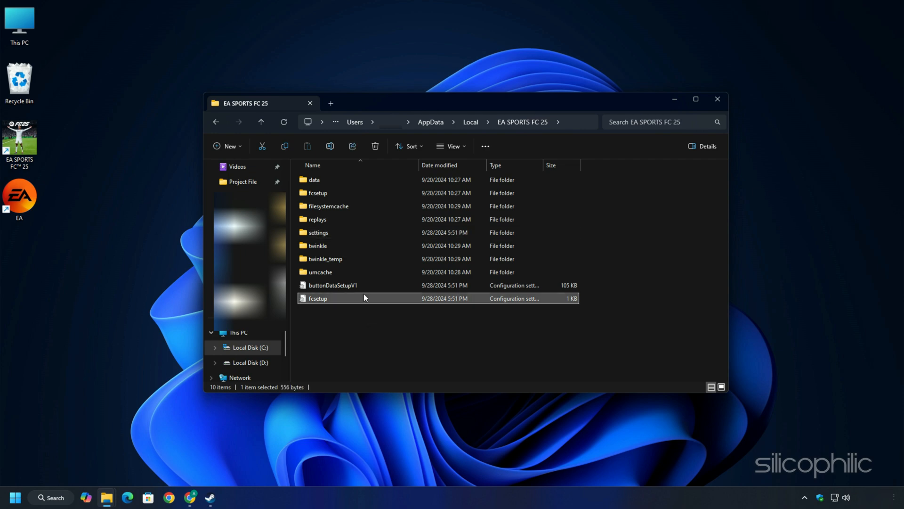
- Edit fcsetup in Notepad, appending the line AUTO_LAUNCH = 1 at the end
right_click(318, 299)
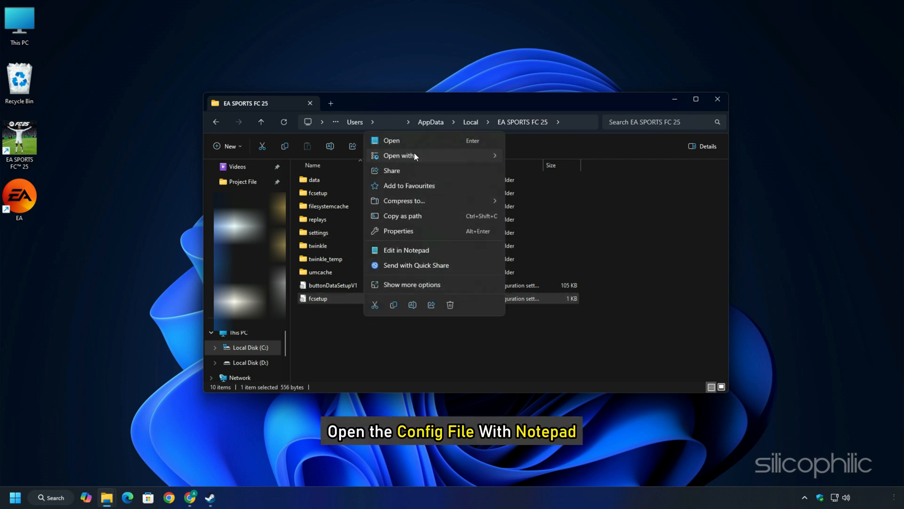
left_click(406, 250)
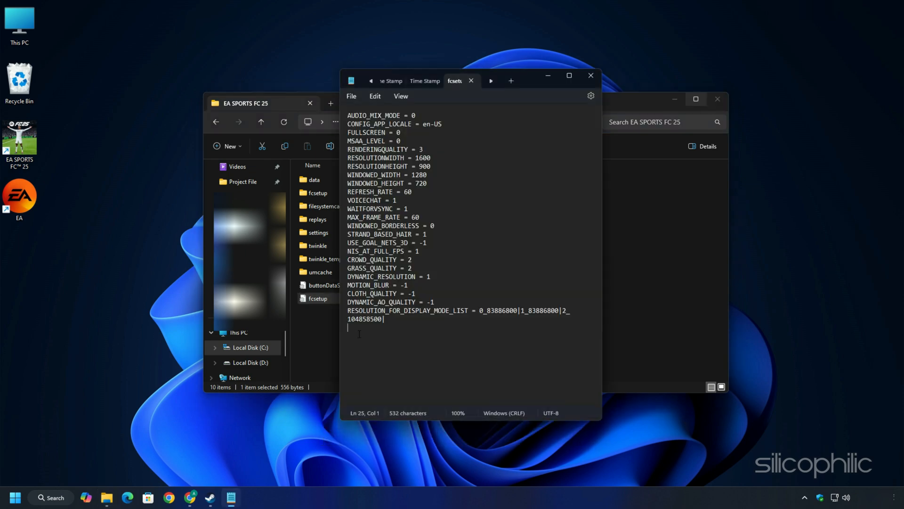
type("AUTO_LAUNCH = 1")
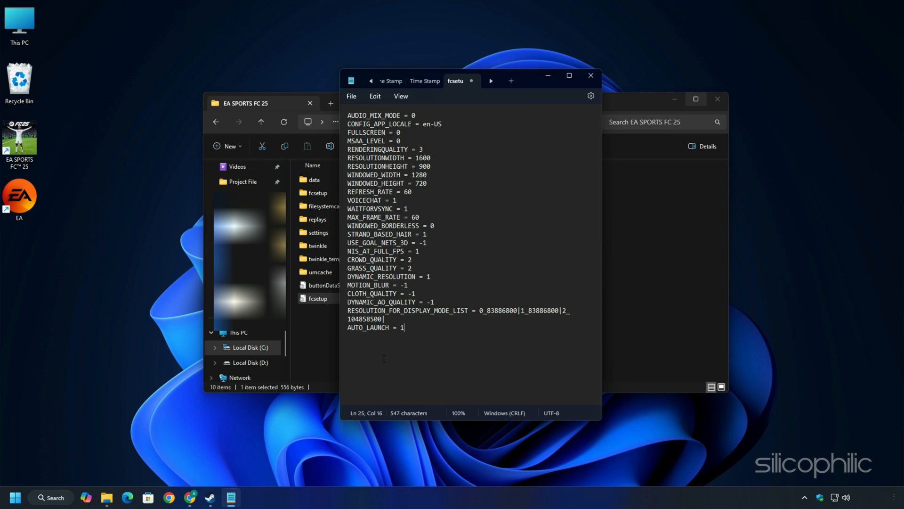
left_click(351, 96)
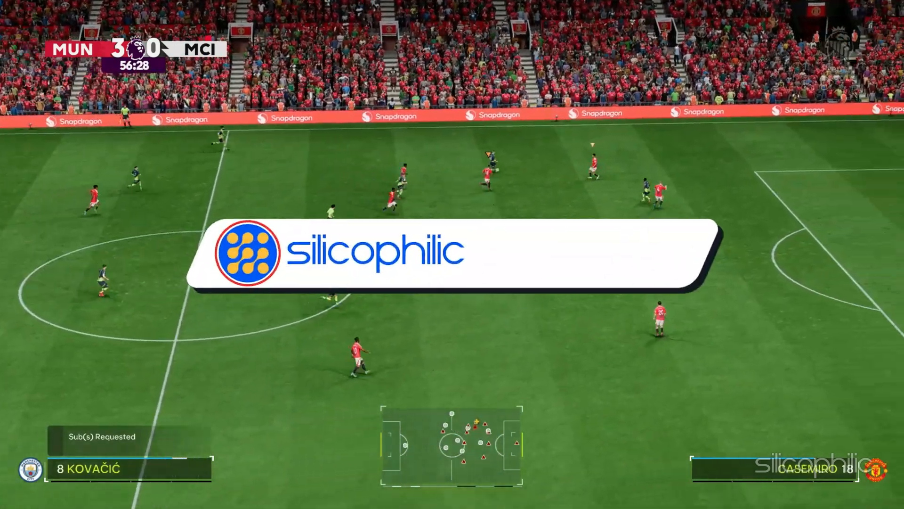
left_click(547, 256)
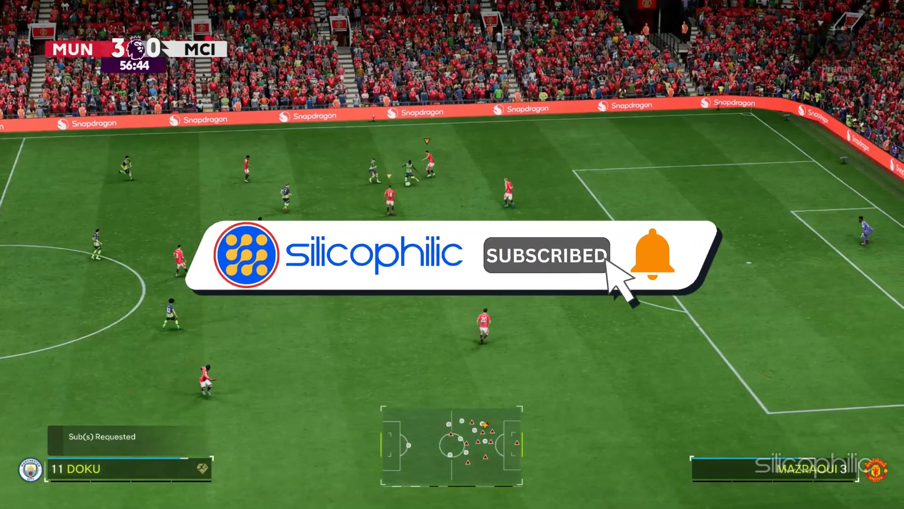